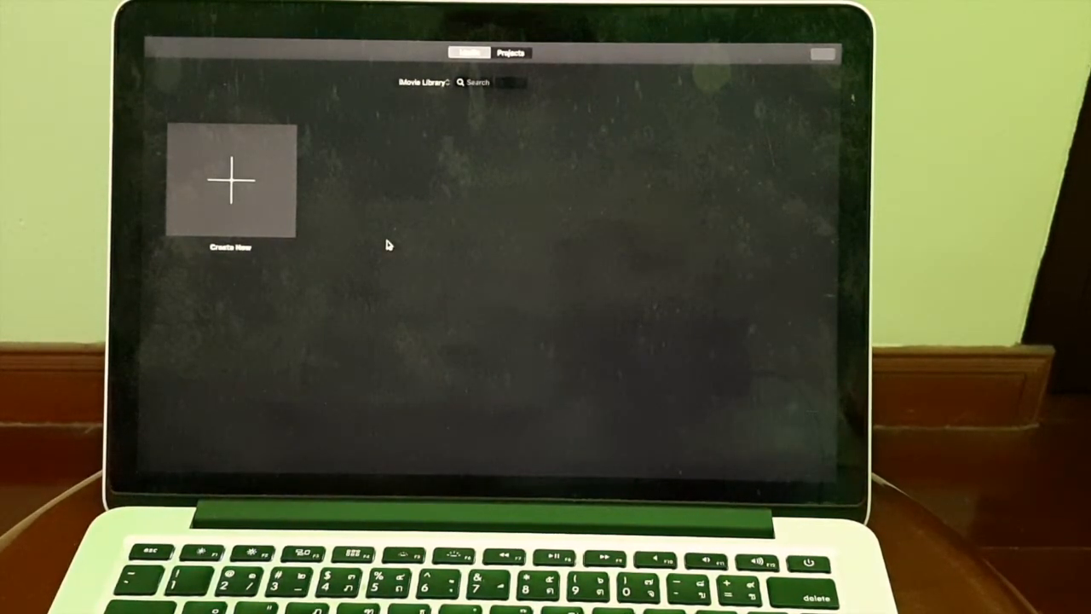
- Show the Movie/Trailer choices from the Create New tile in the Projects browser
click(215, 43)
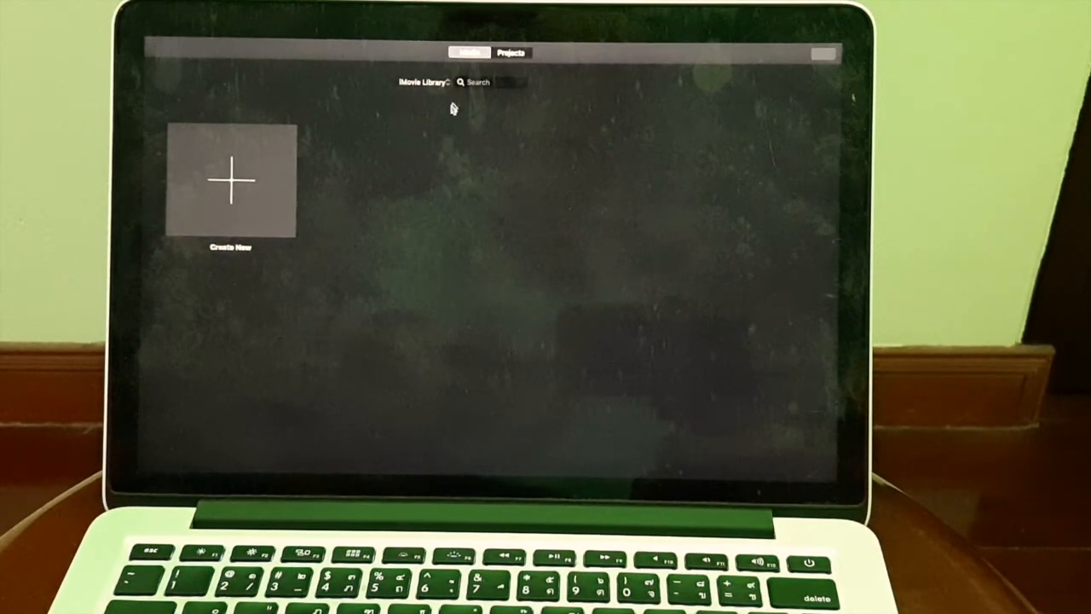
mouse_move(363, 184)
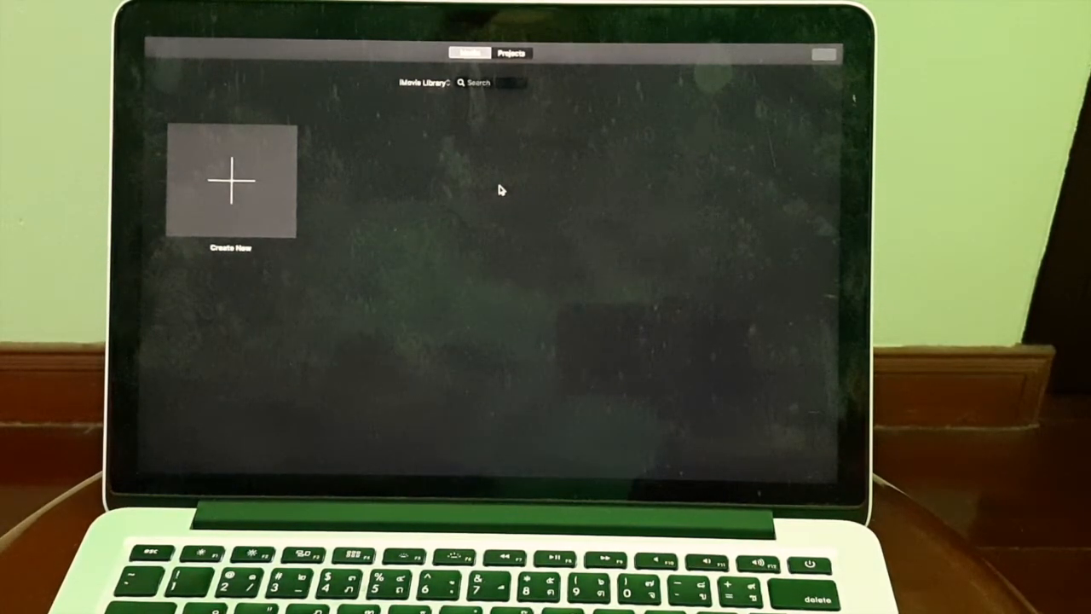
mouse_move(362, 188)
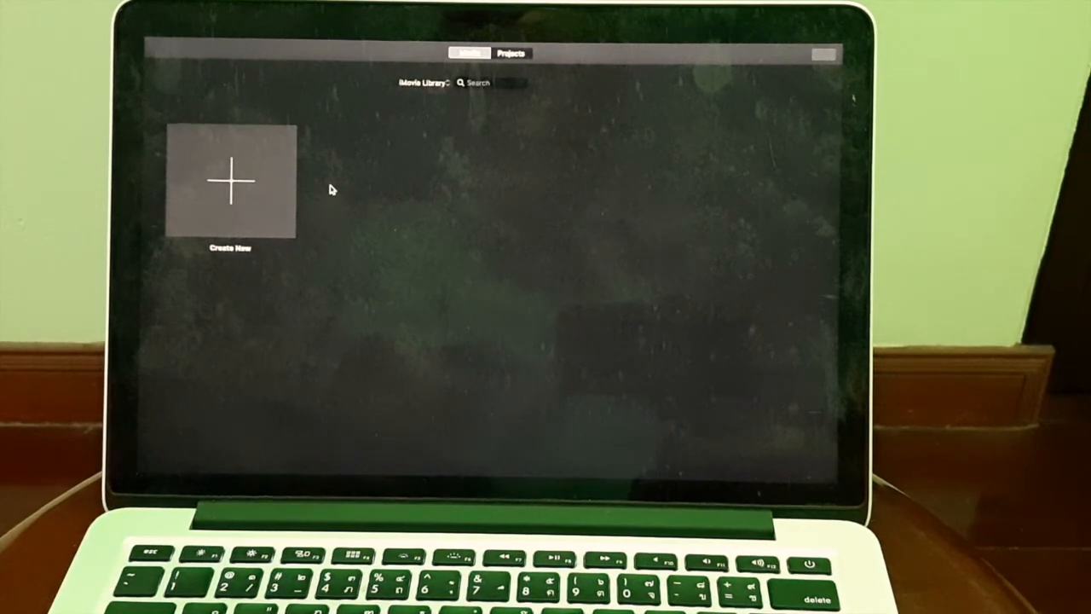
click(215, 44)
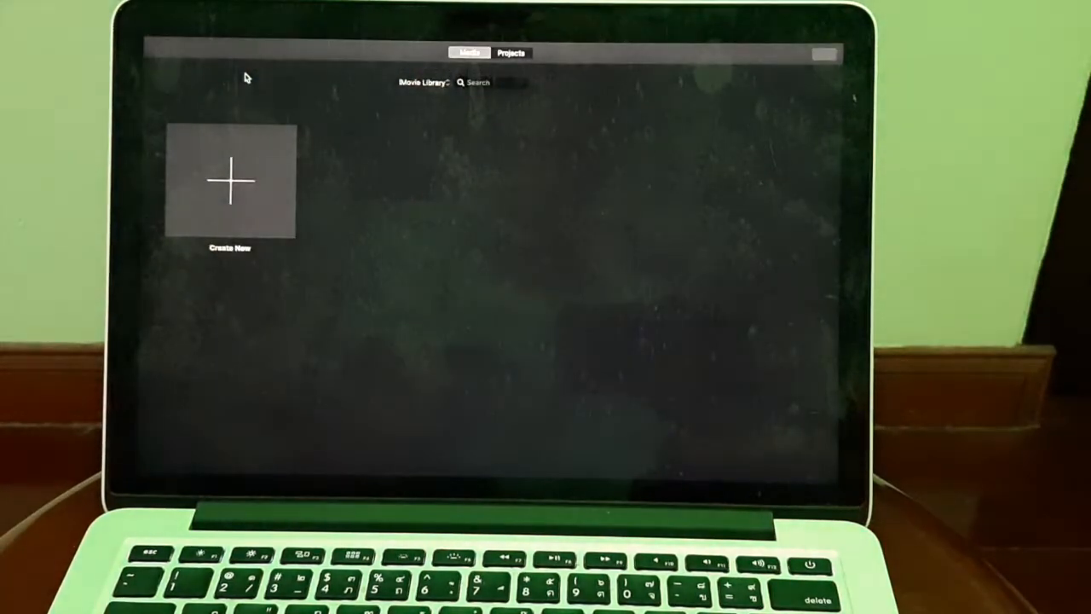
mouse_move(384, 157)
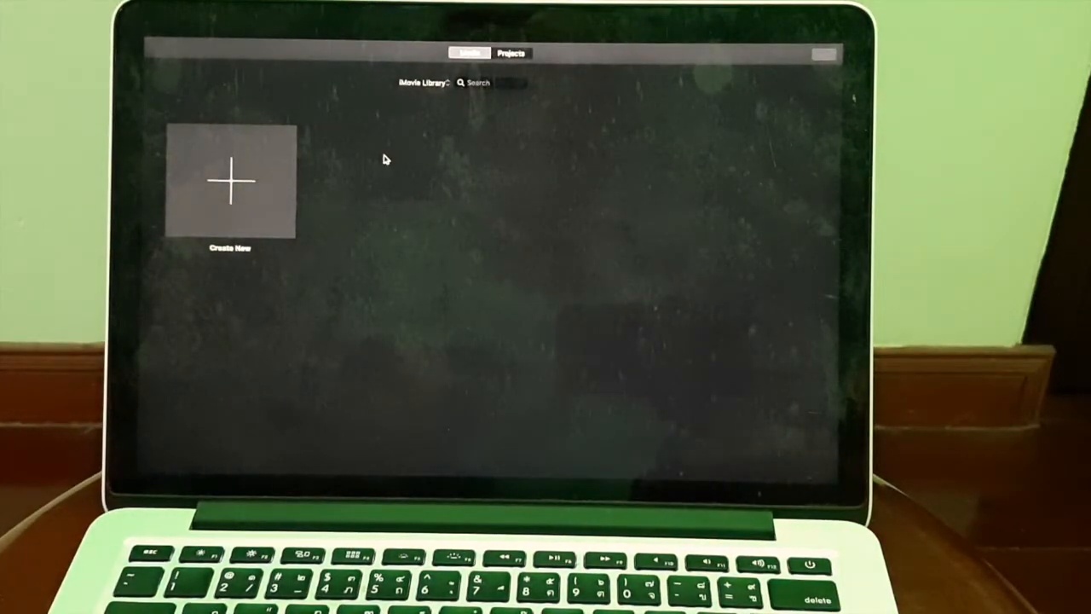
click(229, 181)
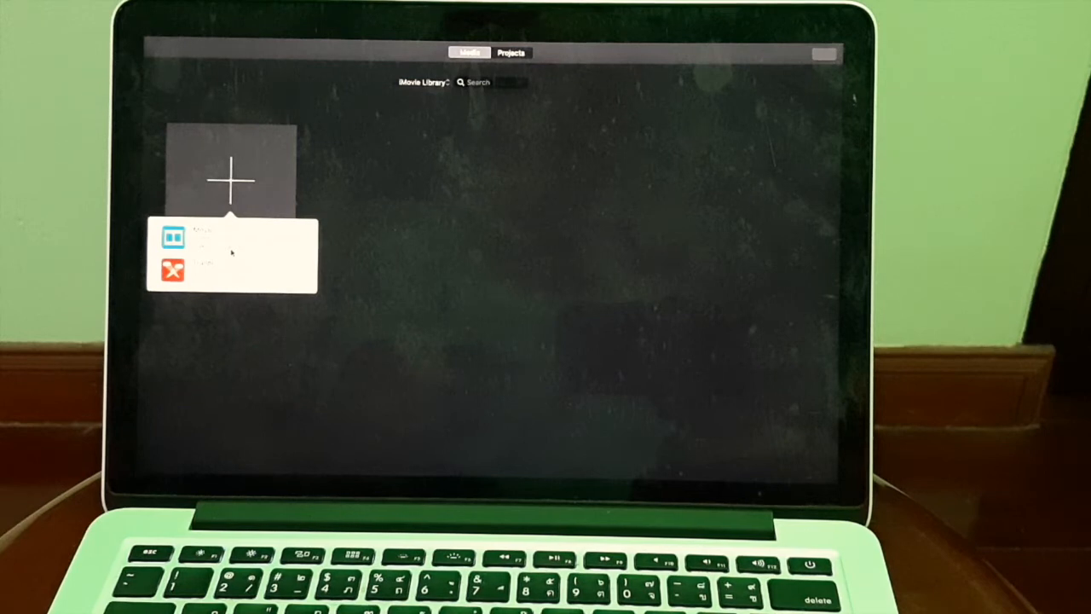
- Create a Movie project and confirm its name as 'My Movie', returning to Projects
click(201, 236)
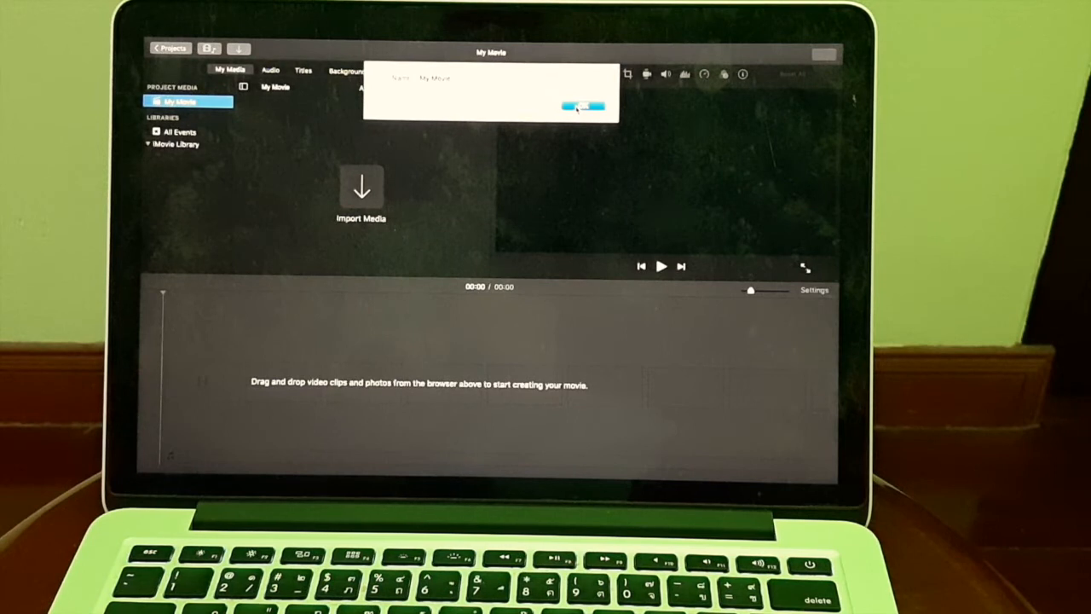
click(583, 106)
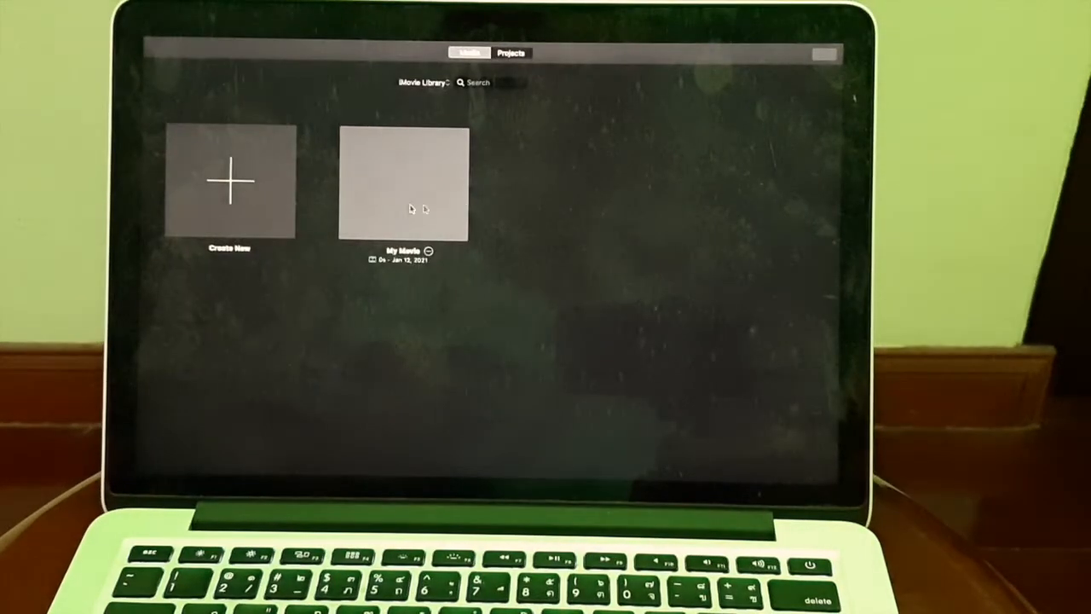
mouse_move(362, 208)
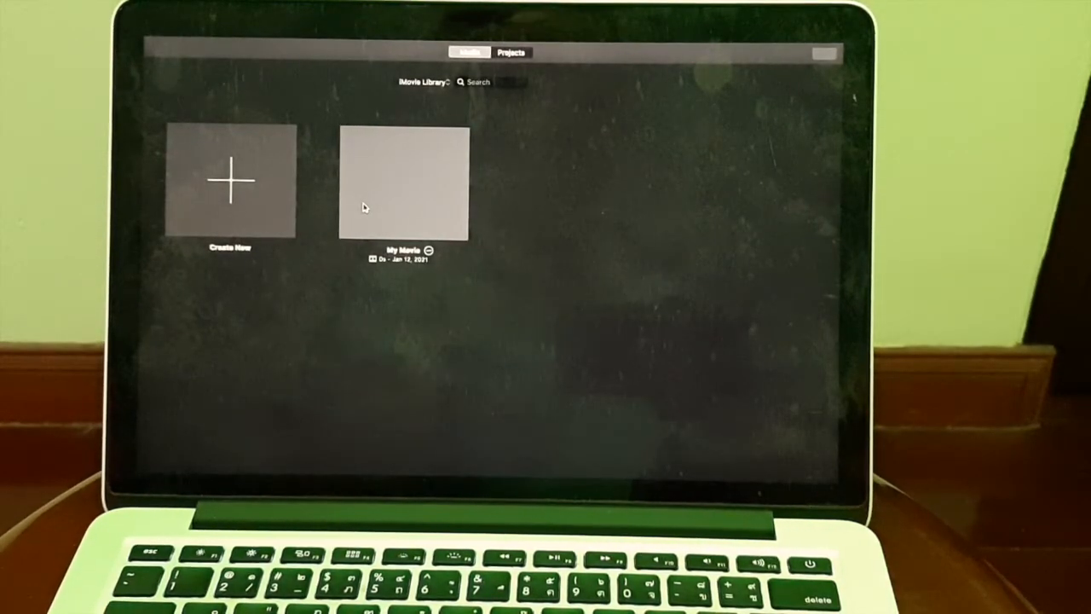